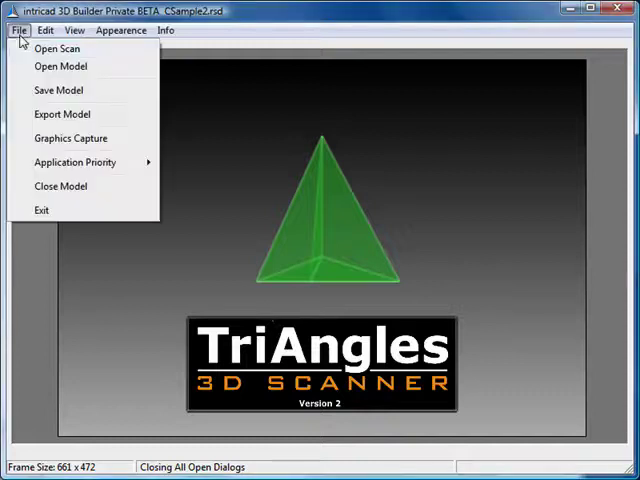
Open the vase scan file from the sample scans folder so it builds into the green 3D model.
{"action": "left_click", "coordinate": [56, 48]}
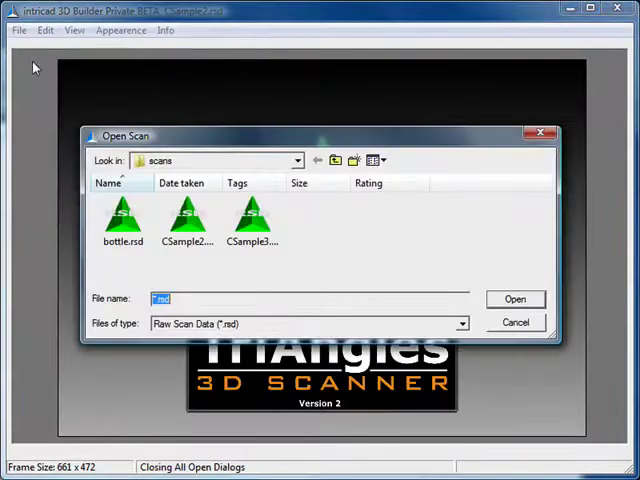
{"action": "double_click", "coordinate": [186, 210]}
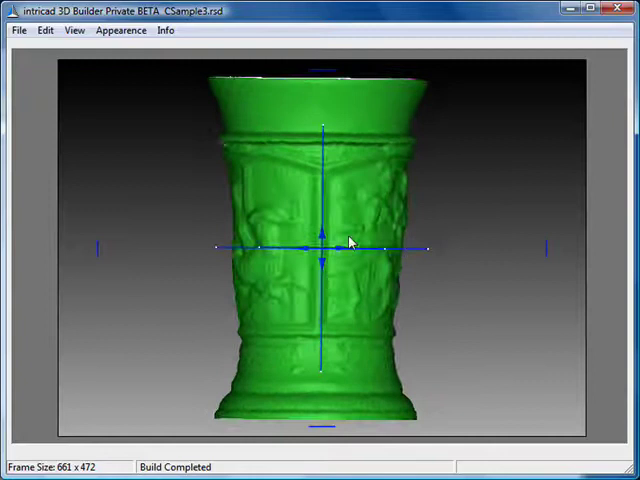
{"action": "left_click_drag", "start_coordinate": [350, 240], "coordinate": [256, 240]}
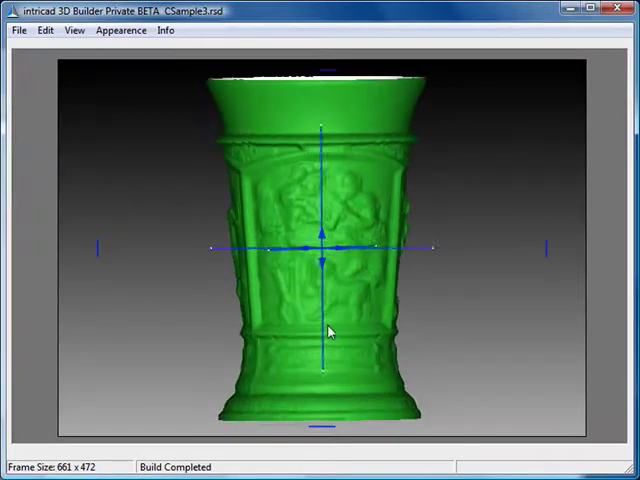
{"action": "left_click", "coordinate": [44, 30]}
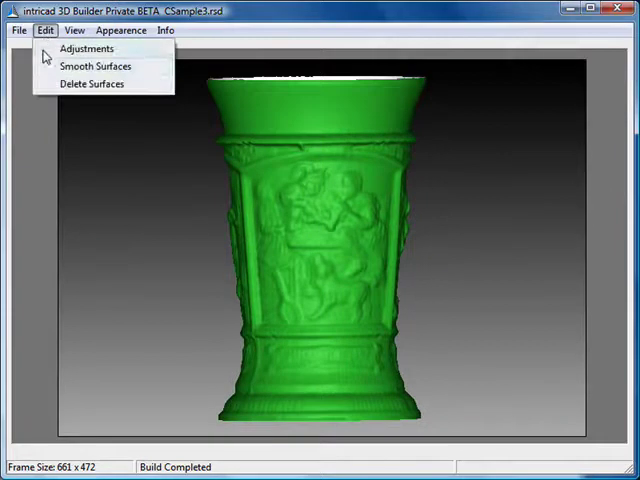
In Smooth Surfaces, enable horizontal and vertical Low/High smoothing and apply it four times.
{"action": "left_click", "coordinate": [92, 66]}
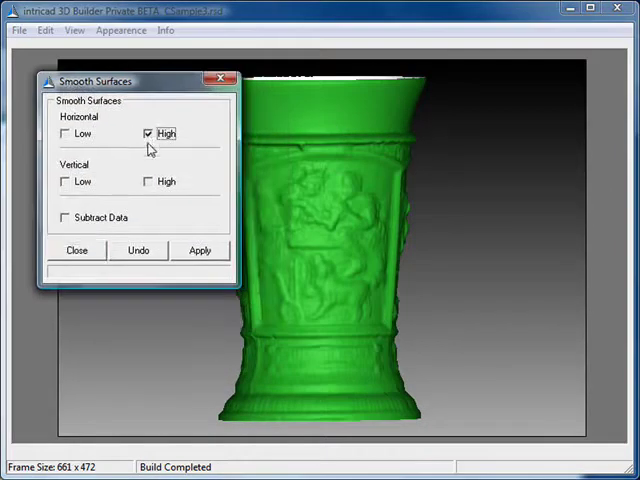
{"action": "left_click", "coordinate": [64, 132]}
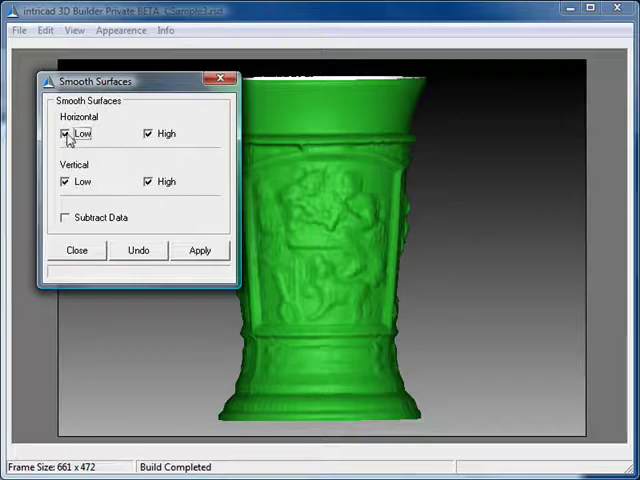
{"action": "left_click", "coordinate": [200, 250]}
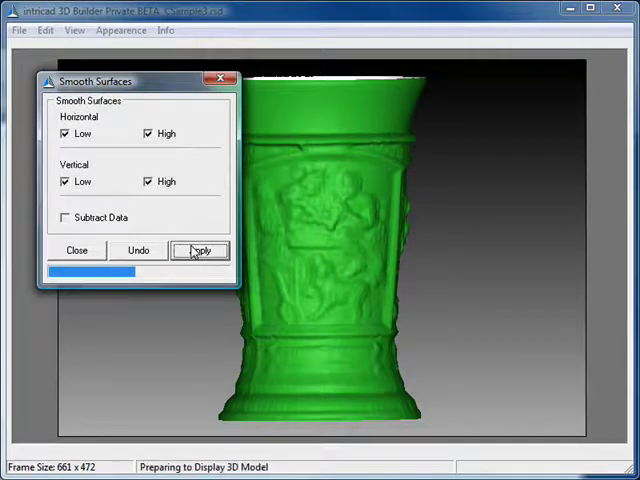
{"action": "left_click", "coordinate": [200, 250]}
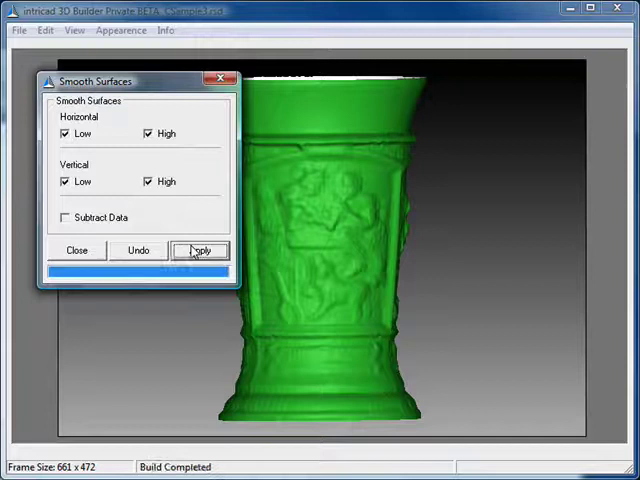
{"action": "left_click", "coordinate": [200, 250]}
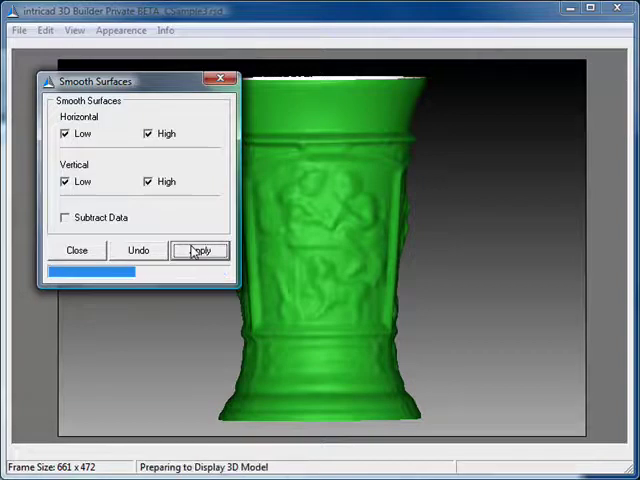
{"action": "left_click", "coordinate": [200, 250]}
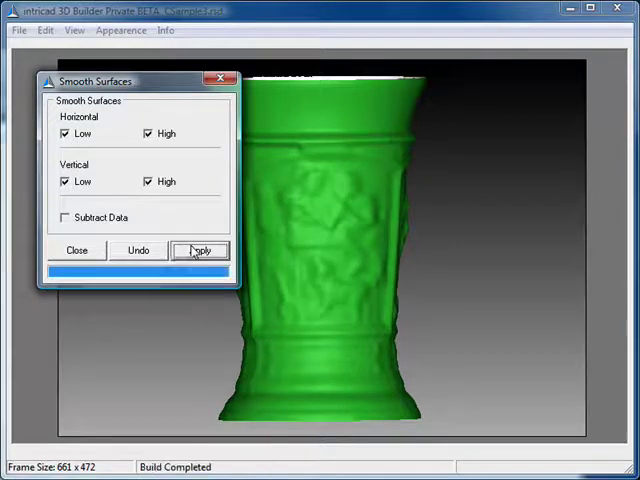
Enable Subtract Data and apply two more smoothing passes, then select the rebuilt vase.
{"action": "left_click", "coordinate": [200, 250]}
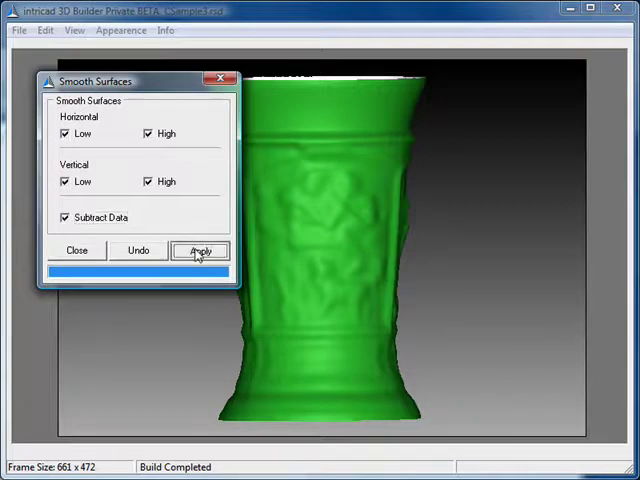
{"action": "left_click", "coordinate": [200, 250]}
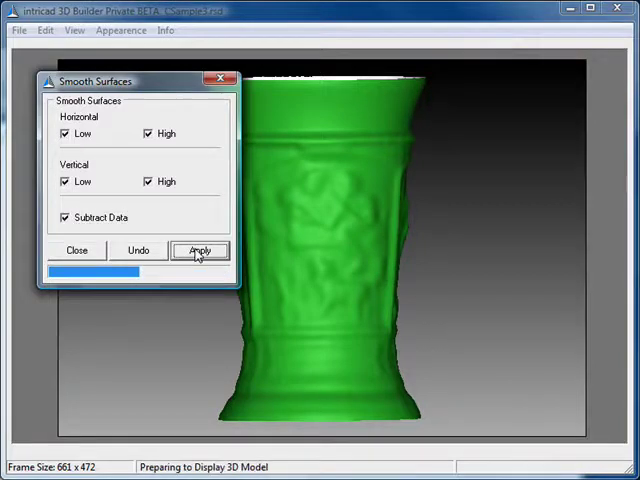
{"action": "left_click", "coordinate": [200, 250]}
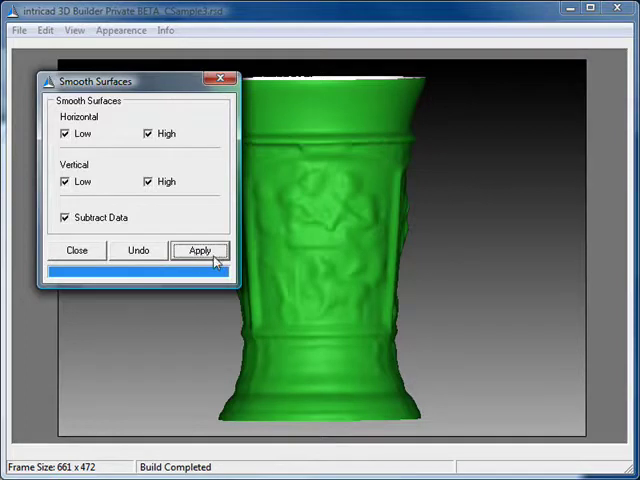
{"action": "left_click", "coordinate": [200, 250]}
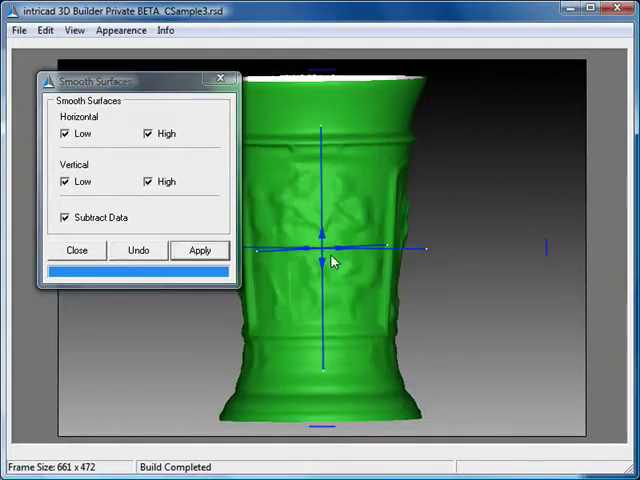